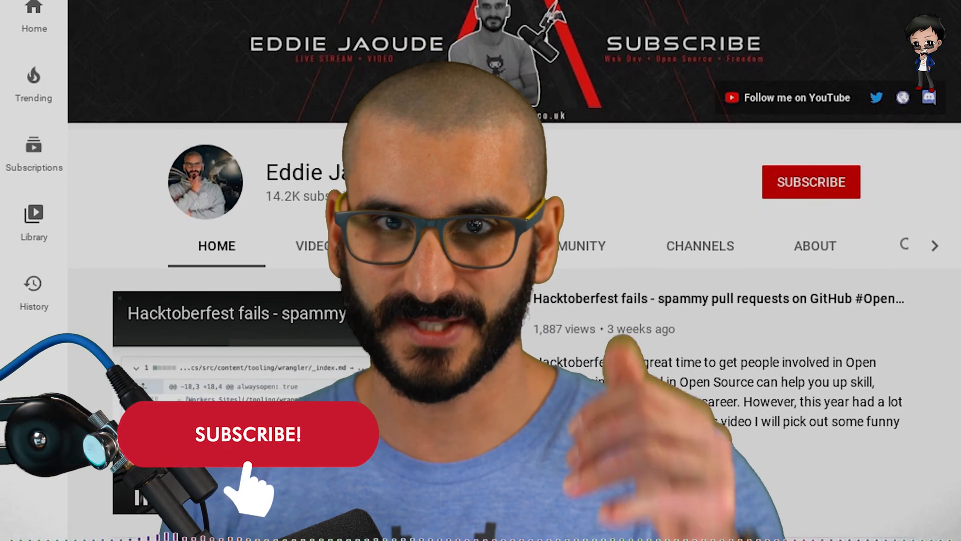
Reach the comments and expand the ex-iOS developer's comment about .xcodeproj folders and cocoapods.
{"action": "scroll", "scroll_direction": "down", "scroll_amount": 3}
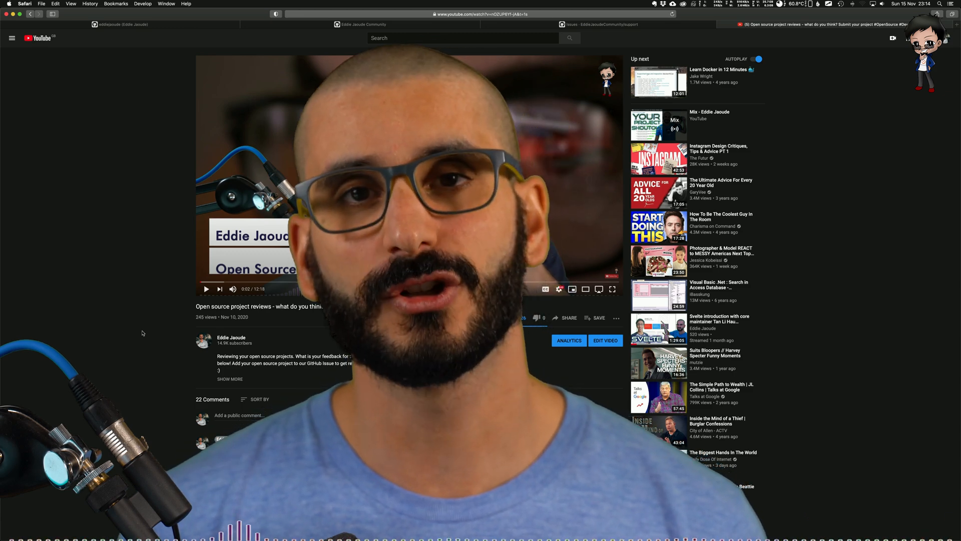
{"action": "scroll", "scroll_direction": "down", "scroll_amount": 3}
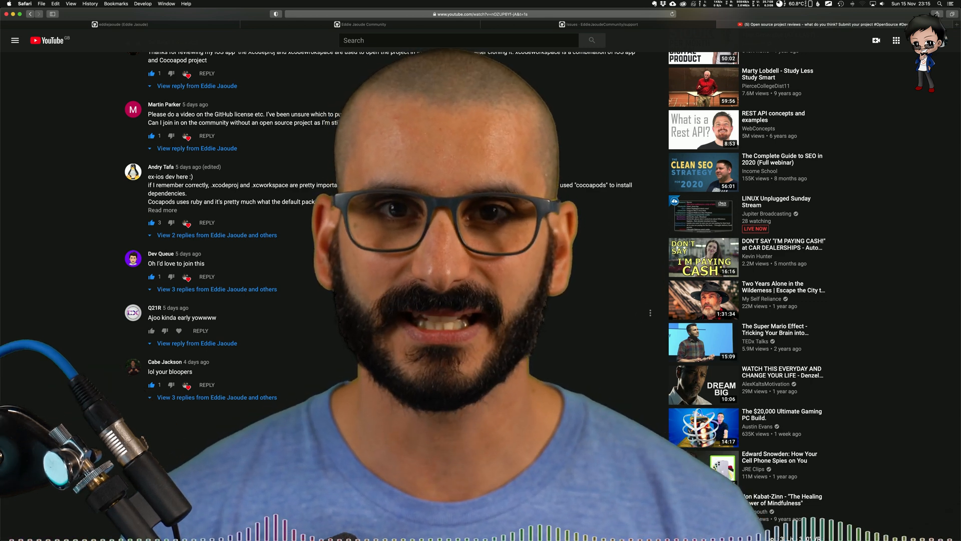
{"action": "mouse_move", "coordinate": [342, 328]}
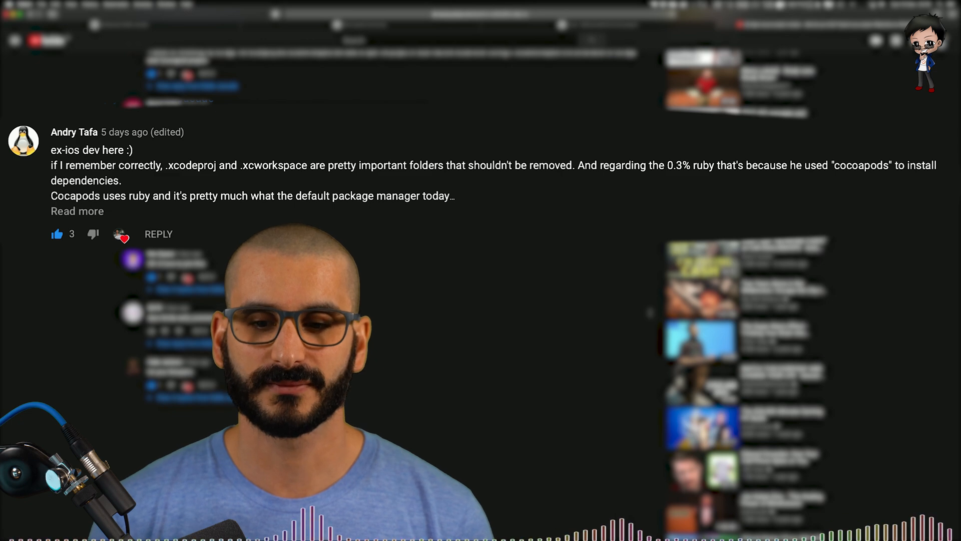
{"action": "left_click", "coordinate": [76, 210]}
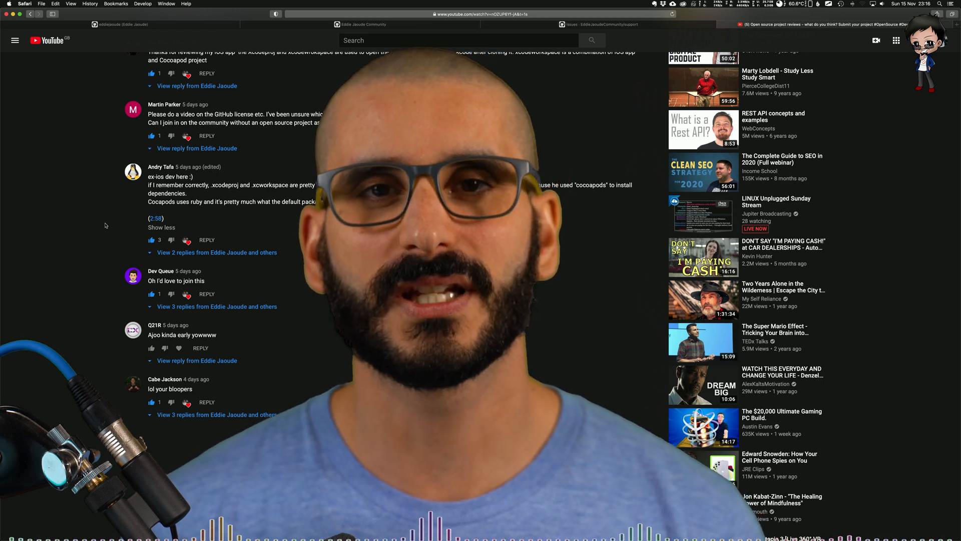
{"action": "left_click", "coordinate": [593, 24]}
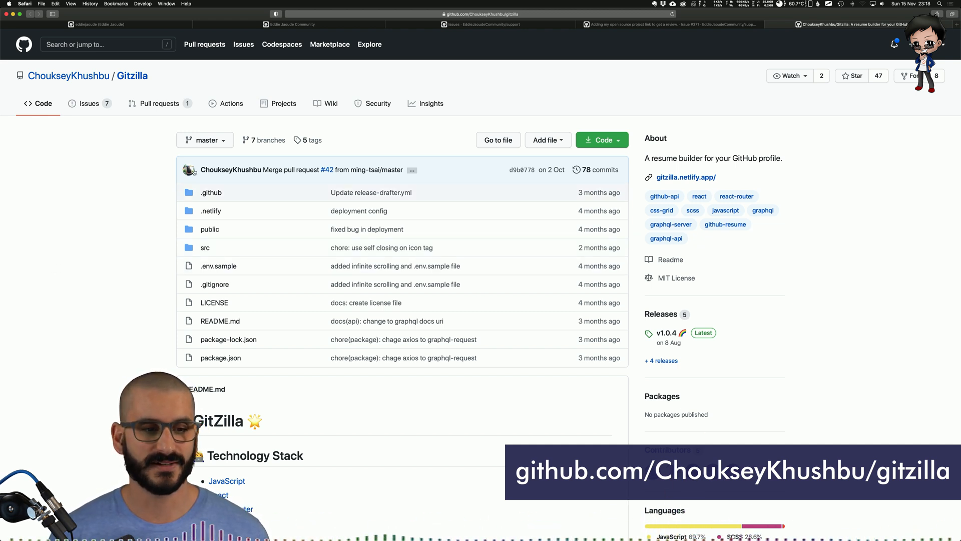
Navigate to the ChoukseyKhushbu/gitzilla repository page.
{"action": "left_click", "coordinate": [204, 139]}
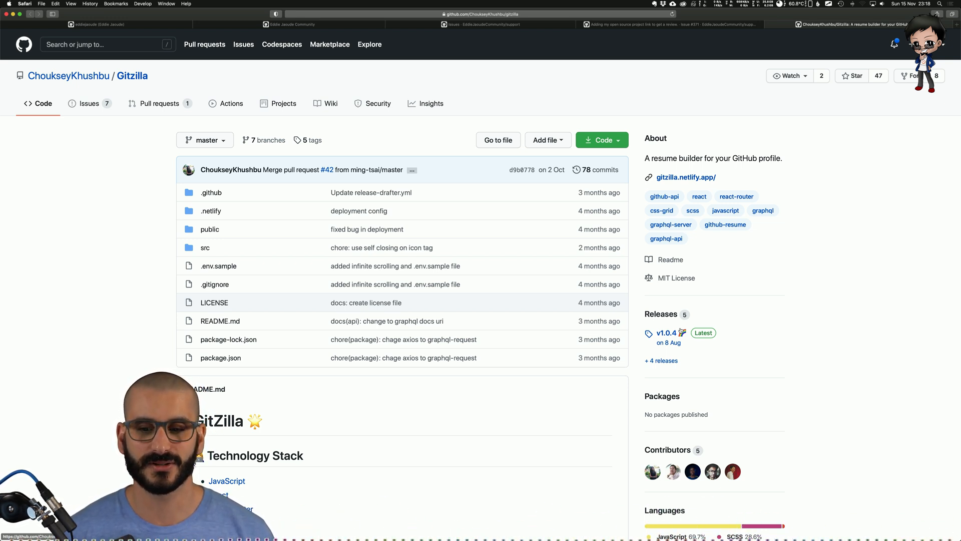
{"action": "scroll", "scroll_direction": "down", "scroll_amount": 3}
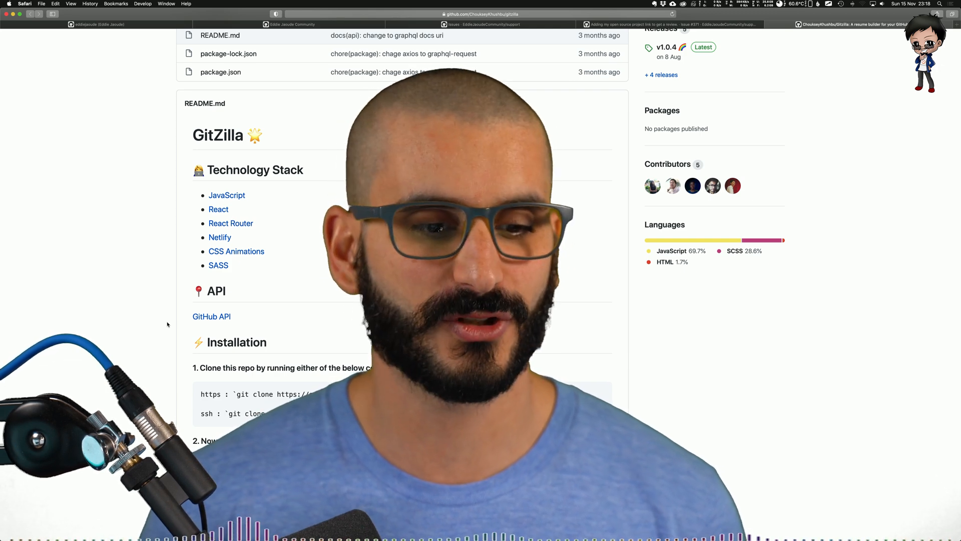
{"action": "scroll", "scroll_direction": "down", "scroll_amount": 3}
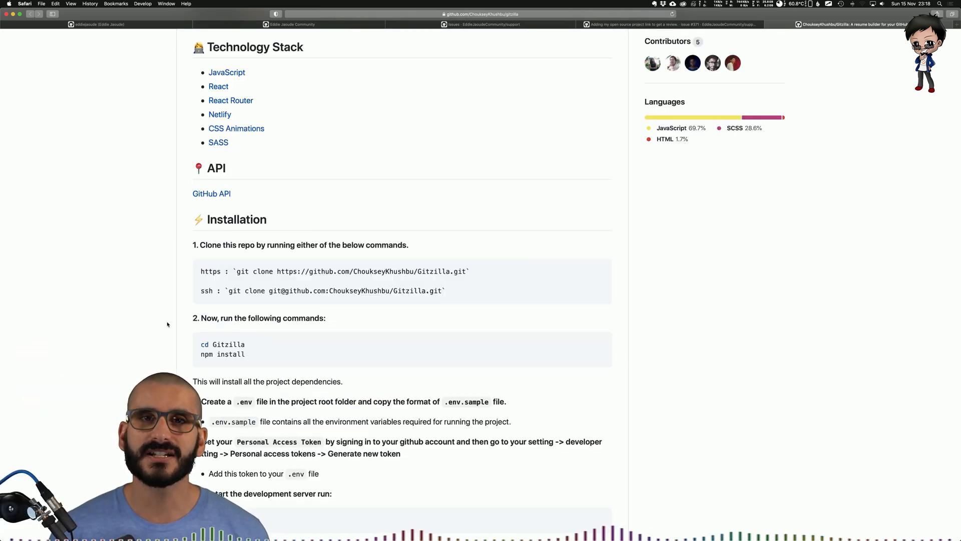
{"action": "scroll", "scroll_direction": "down", "scroll_amount": 3}
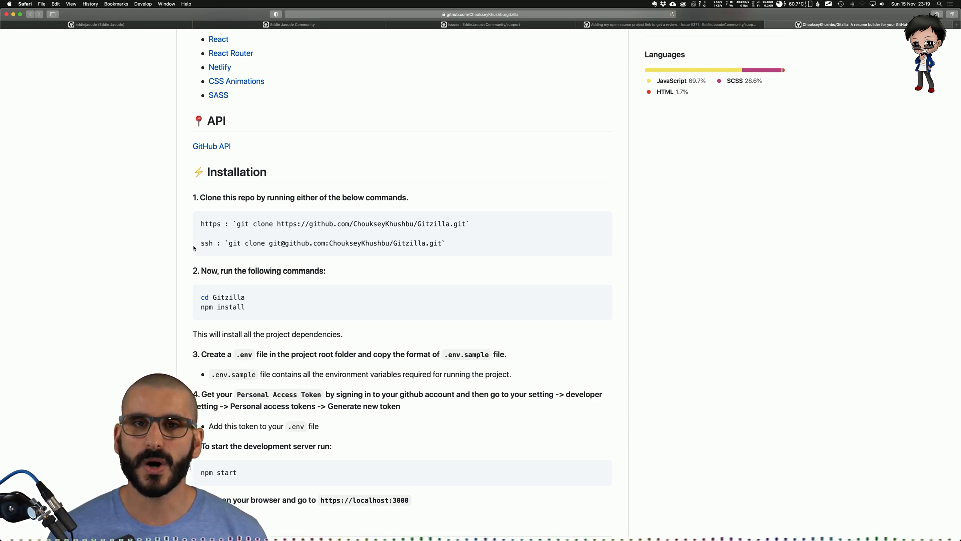
{"action": "mouse_move", "coordinate": [185, 253]}
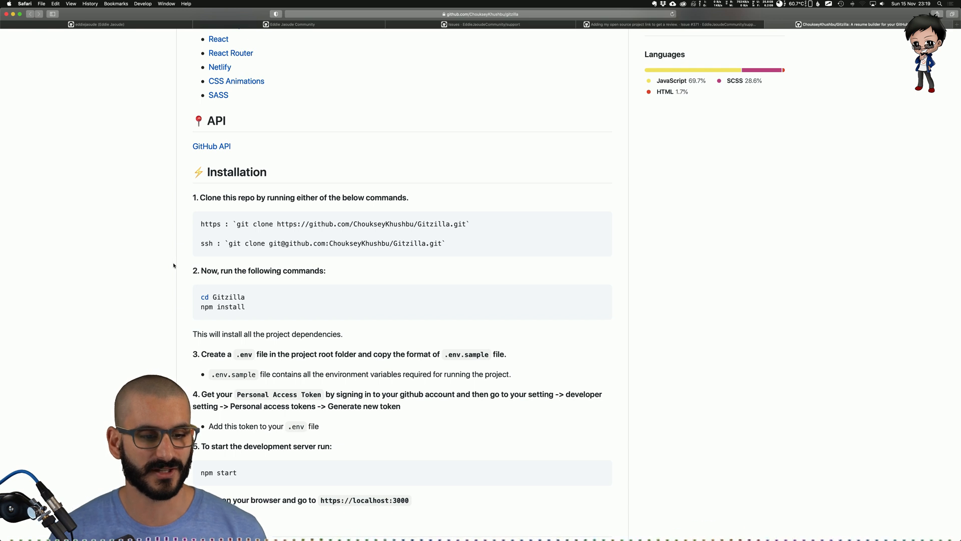
{"action": "scroll", "scroll_direction": "down", "scroll_amount": 3}
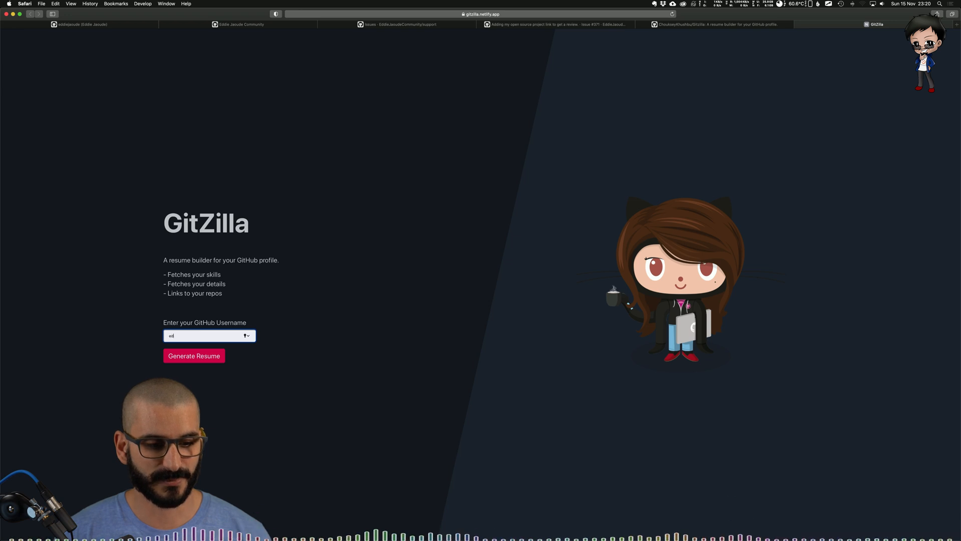
Generate the GitZilla resume for the entered GitHub username and review its skills and repositories.
{"action": "left_click", "coordinate": [194, 356]}
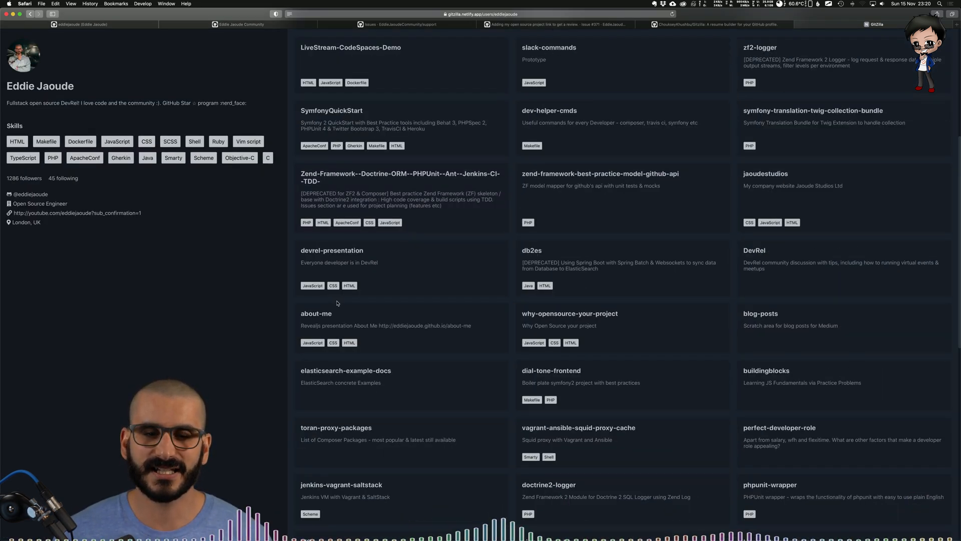
{"action": "scroll", "scroll_direction": "up", "scroll_amount": 3}
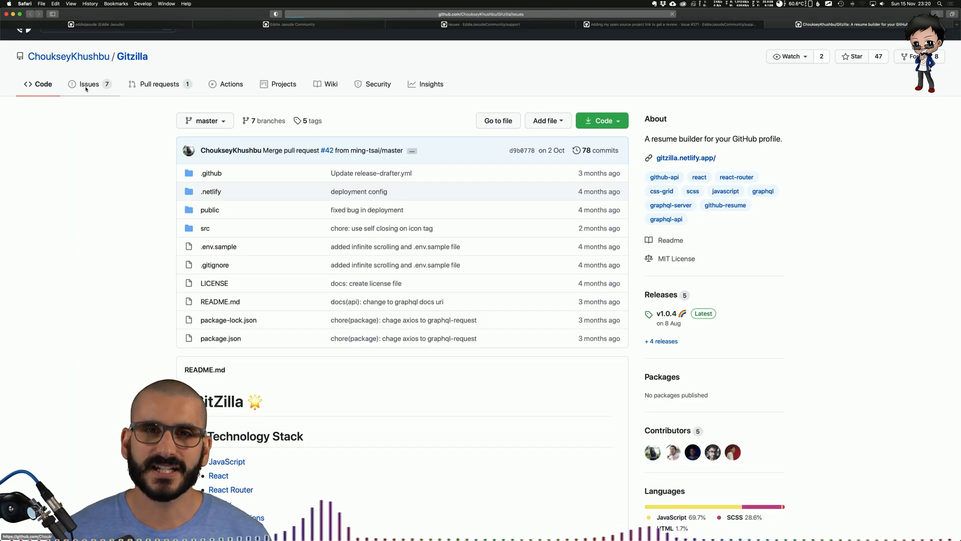
{"action": "left_click", "coordinate": [81, 84]}
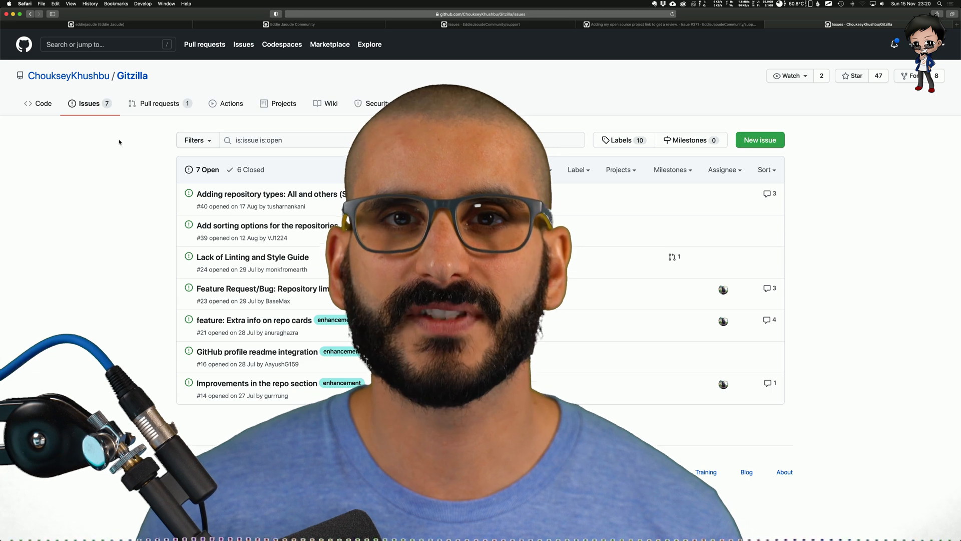
{"action": "left_click", "coordinate": [164, 104]}
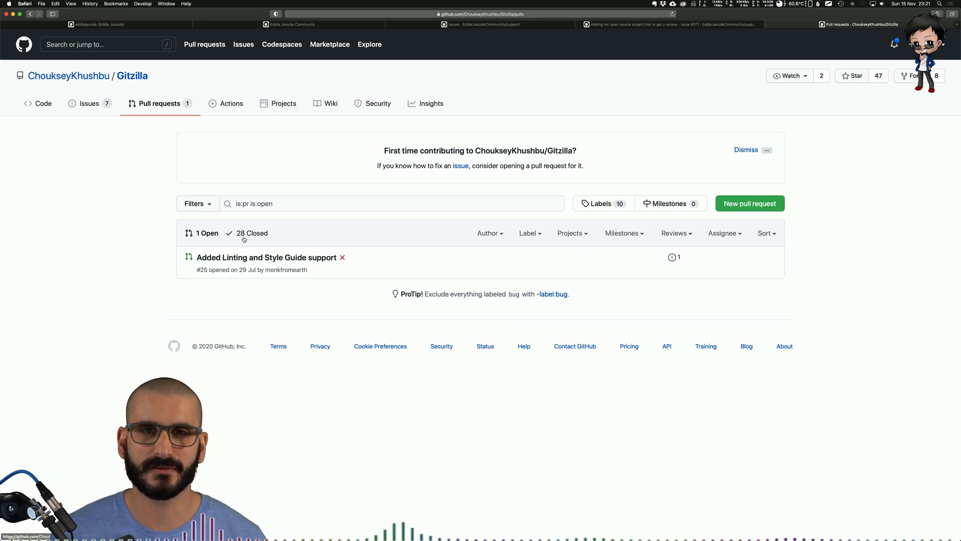
{"action": "mouse_move", "coordinate": [292, 261]}
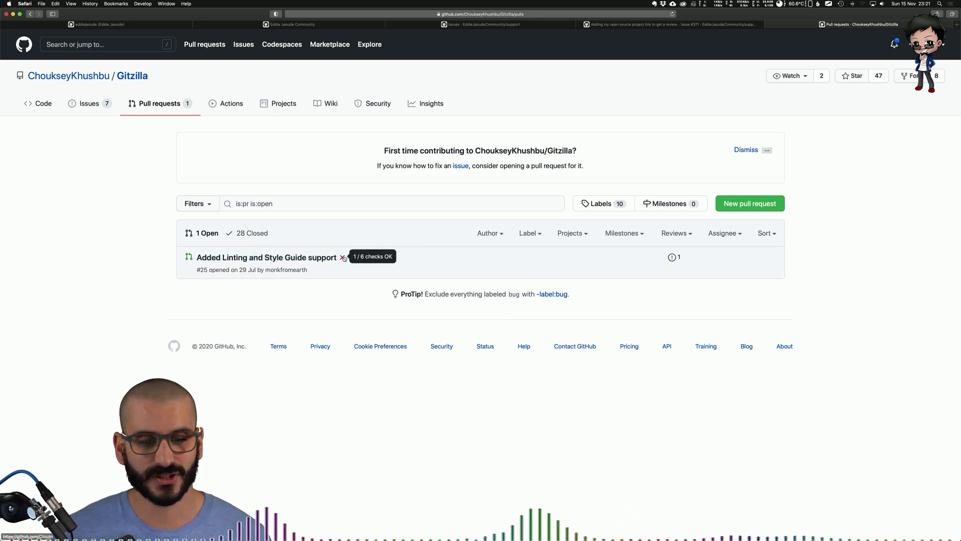
{"action": "left_click", "coordinate": [266, 258]}
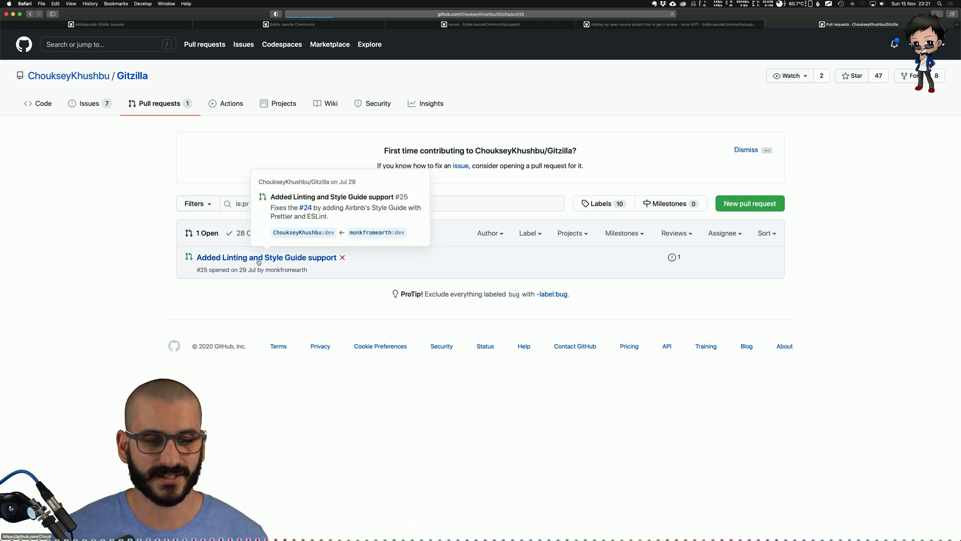
{"action": "left_click", "coordinate": [265, 258]}
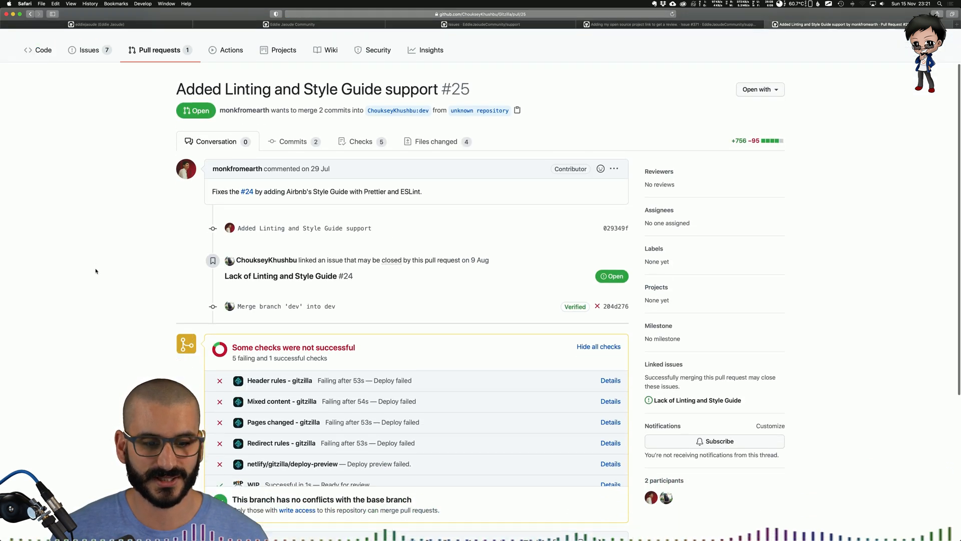
{"action": "scroll", "scroll_direction": "down", "scroll_amount": 3}
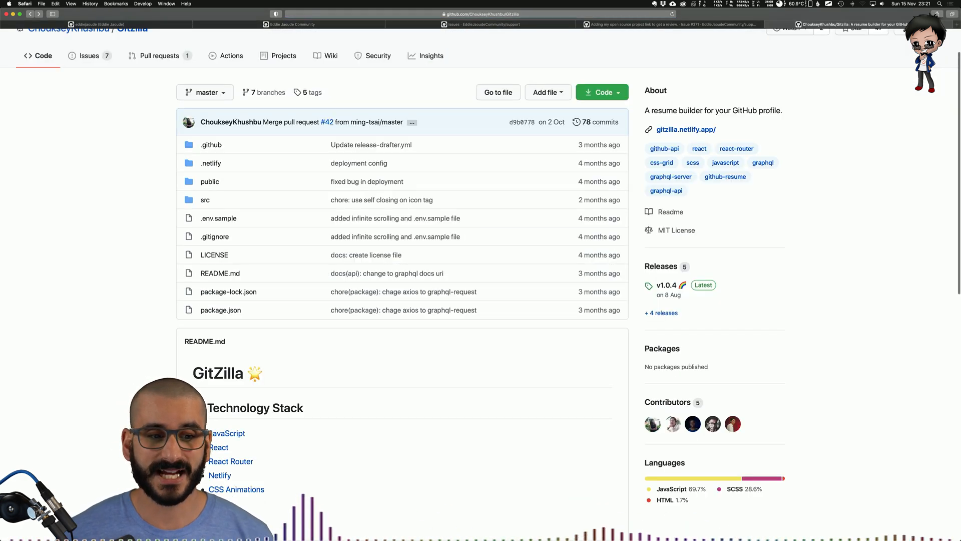
{"action": "mouse_move", "coordinate": [230, 305]}
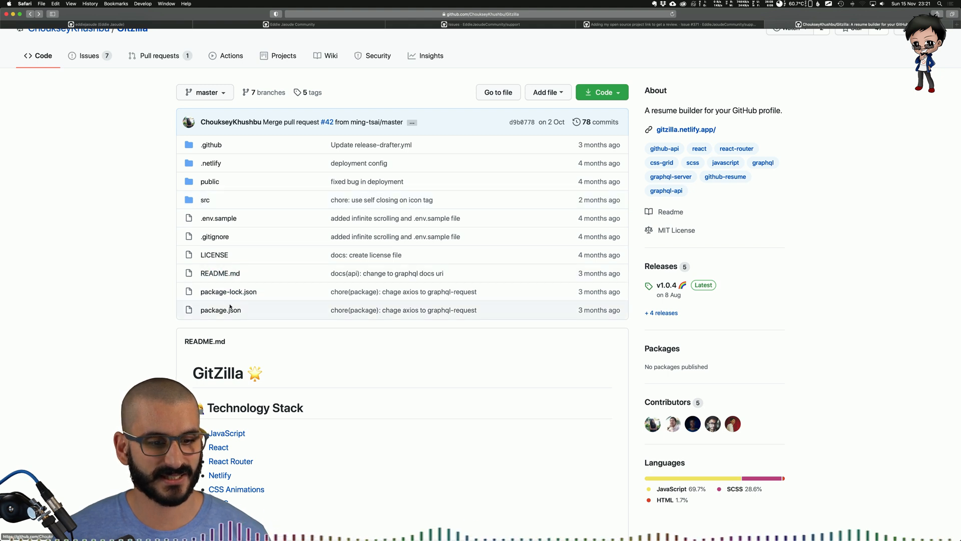
Inspect package.json's react-scripts build command, then the repository's project boards and open issues.
{"action": "left_click", "coordinate": [220, 310]}
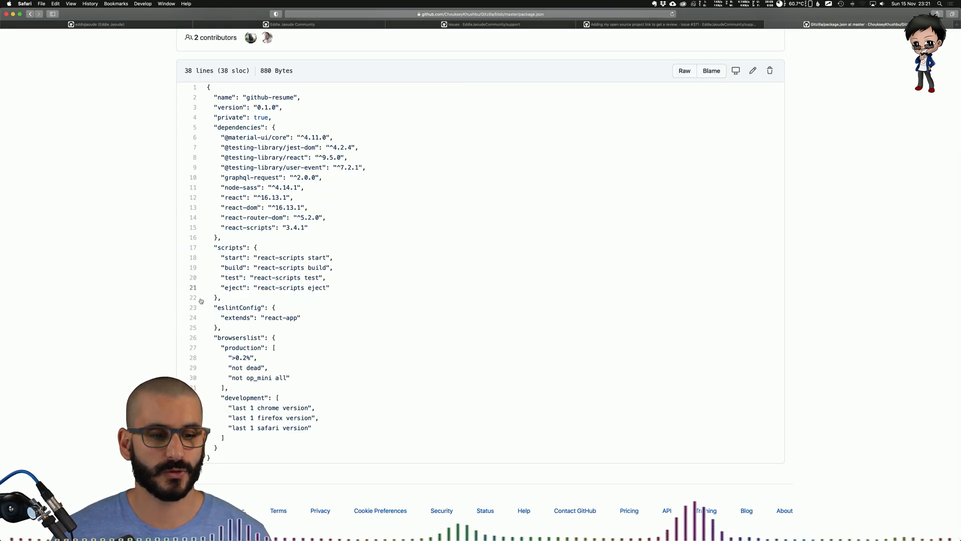
{"action": "left_click_drag", "start_coordinate": [258, 267], "coordinate": [333, 267]}
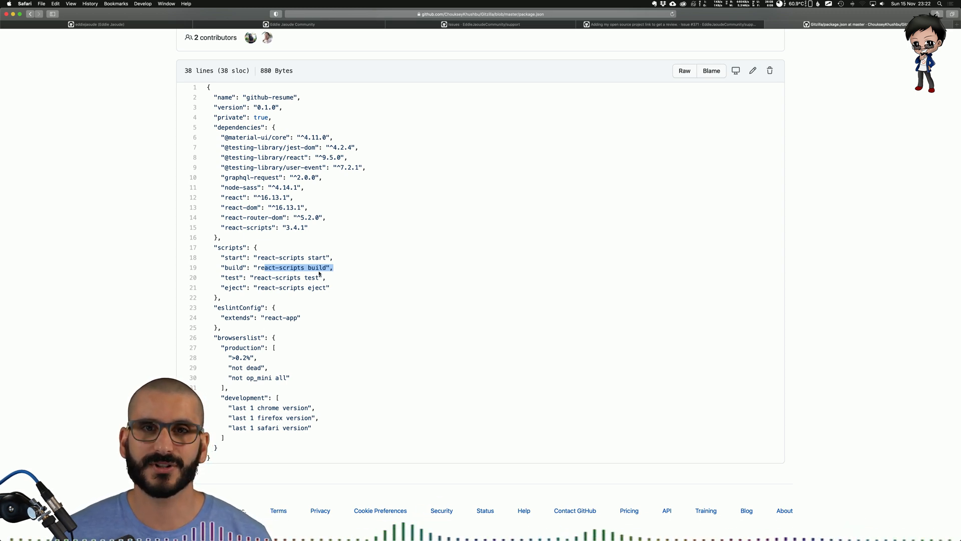
{"action": "left_click", "coordinate": [284, 104]}
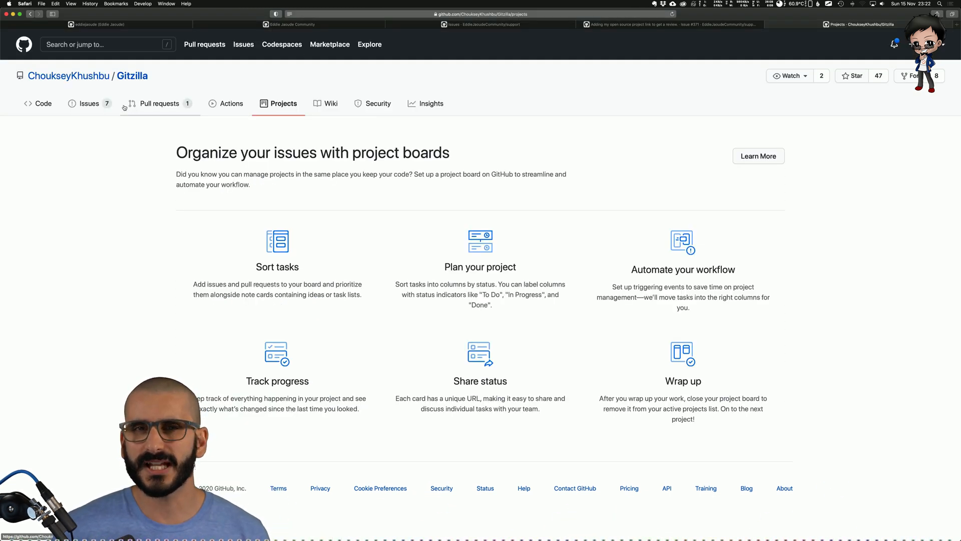
{"action": "left_click", "coordinate": [89, 103]}
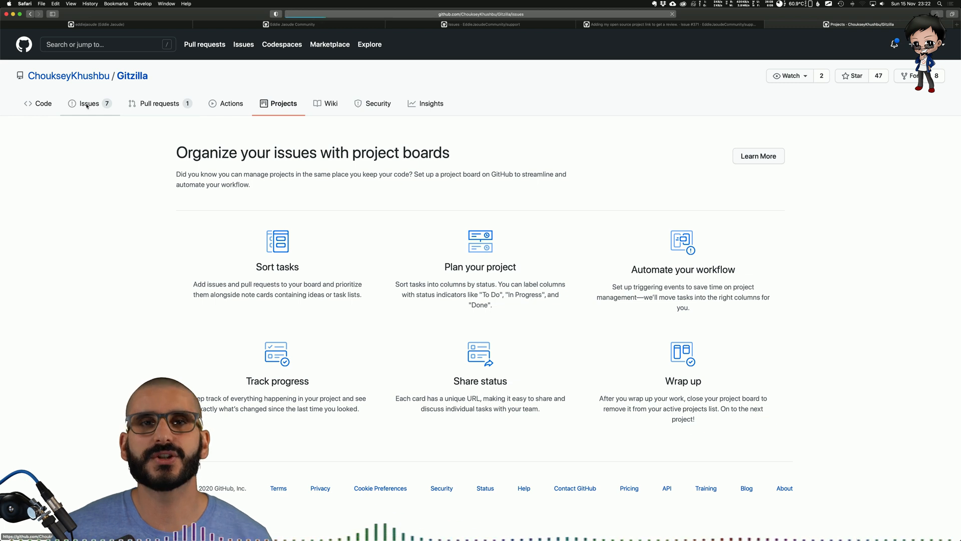
{"action": "left_click", "coordinate": [89, 103]}
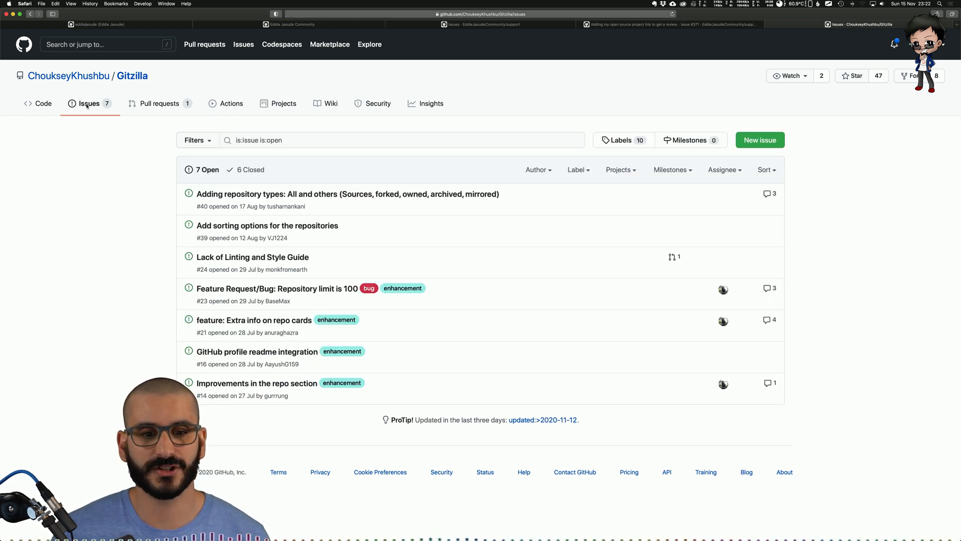
{"action": "mouse_move", "coordinate": [423, 90]}
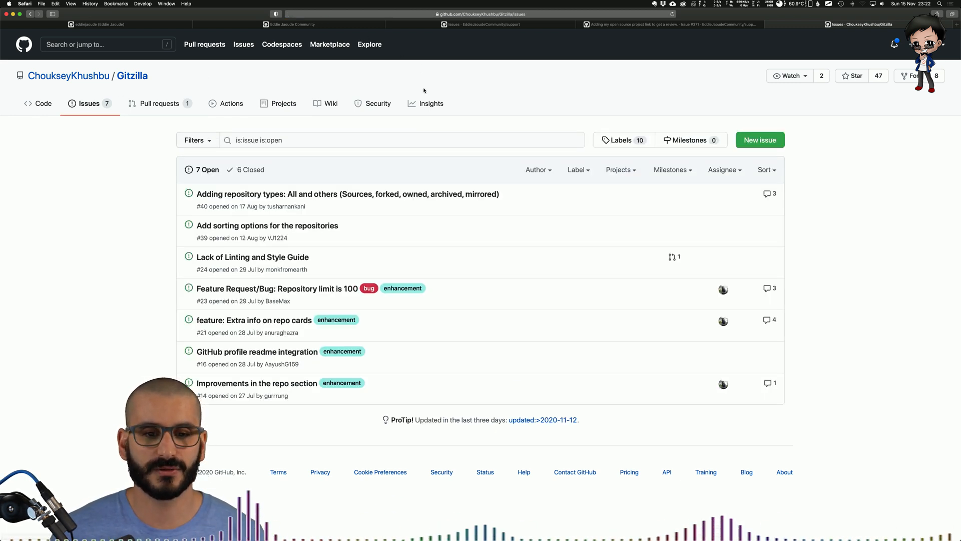
Check the Insights pulse and the Community standards checklist for Gitzilla.
{"action": "left_click", "coordinate": [431, 103]}
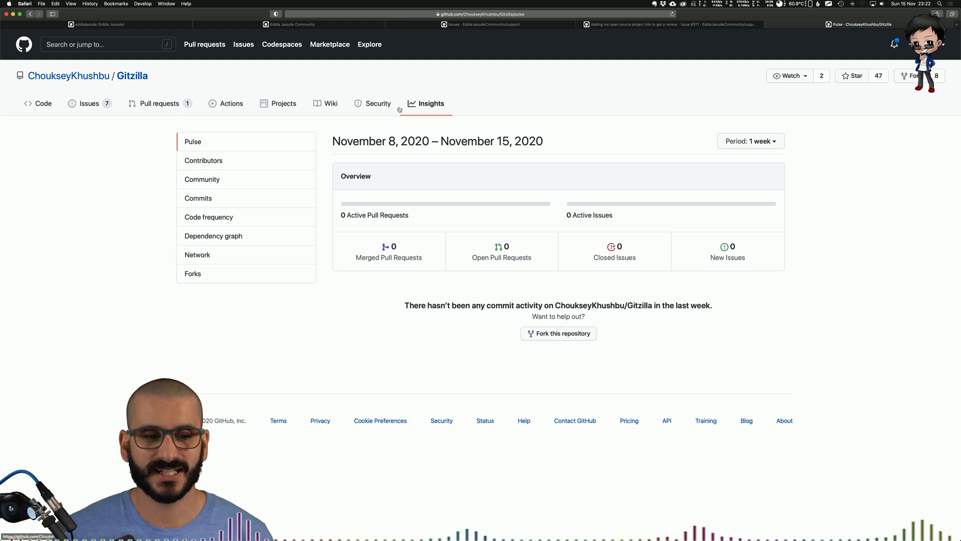
{"action": "left_click", "coordinate": [203, 180]}
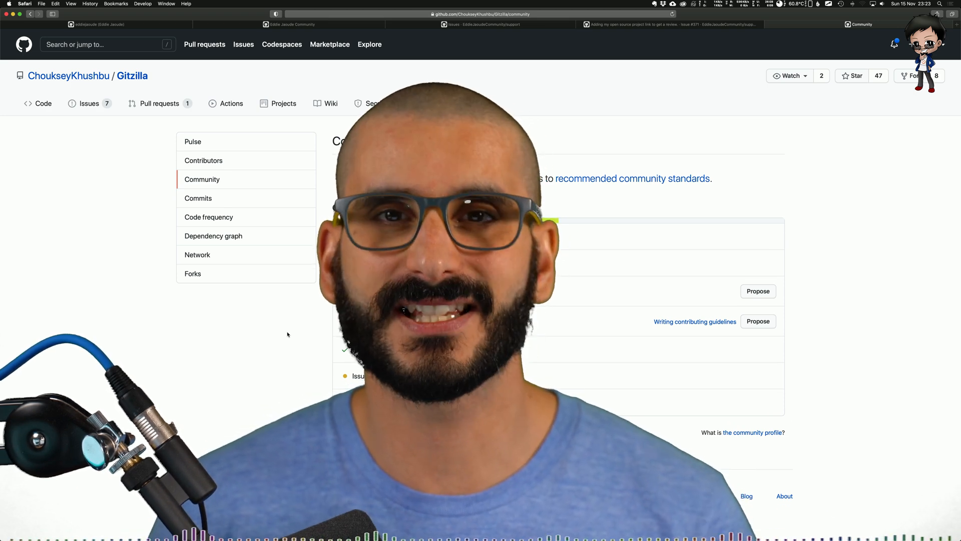
{"action": "left_click", "coordinate": [36, 103]}
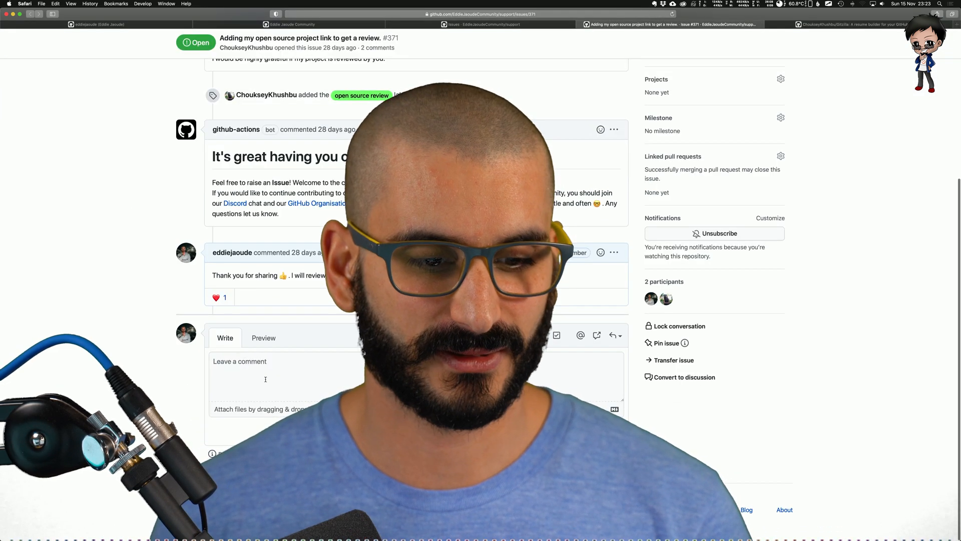
Begin the issue #371 comment: 'Recording a YouTube video to come out this week, here are my suggestions from the'.
{"action": "type", "text": "Recording a YouTube video to come out this week, here are my suggestions from the"}
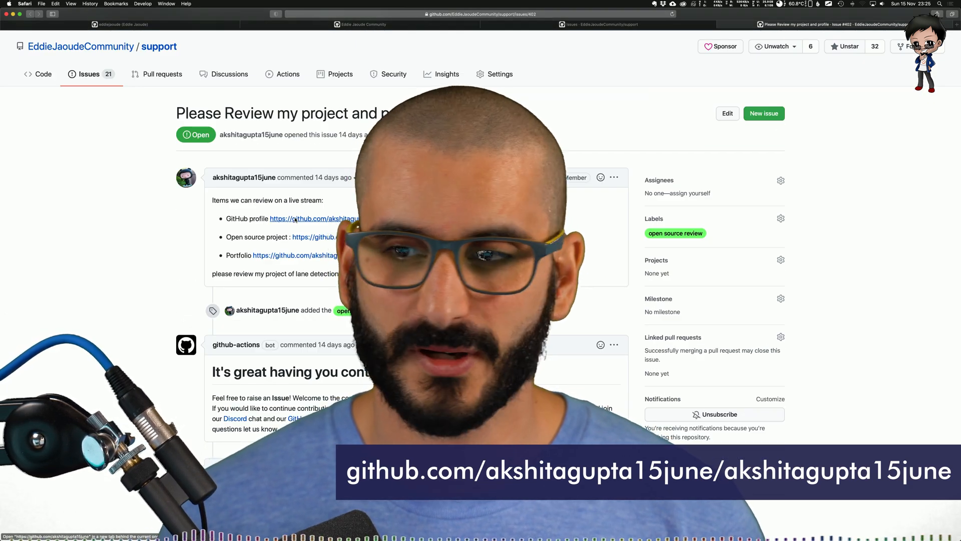
Visit the contributor's GitHub profile from issue #402 and read through its README.
{"action": "left_click", "coordinate": [314, 218]}
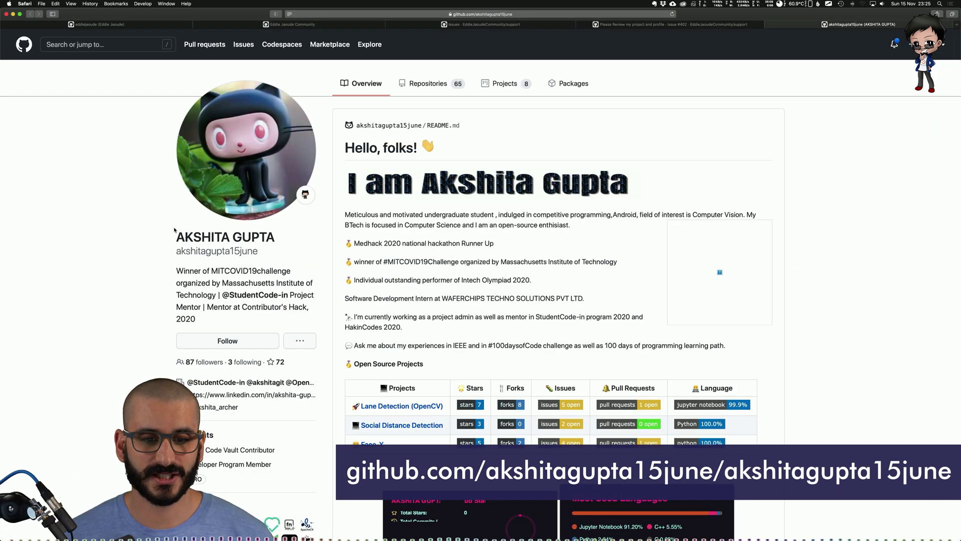
{"action": "scroll", "scroll_direction": "down", "scroll_amount": 3}
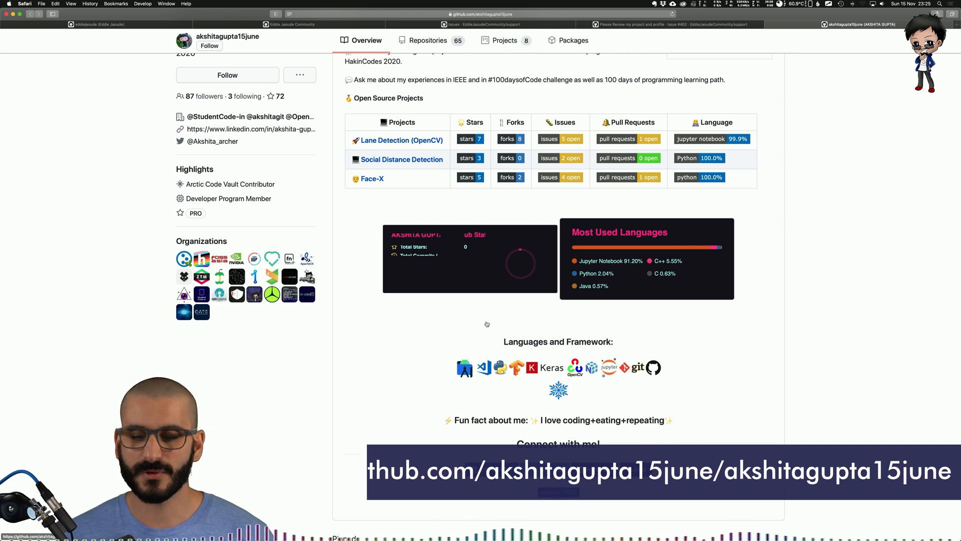
{"action": "scroll", "scroll_direction": "down", "scroll_amount": 3}
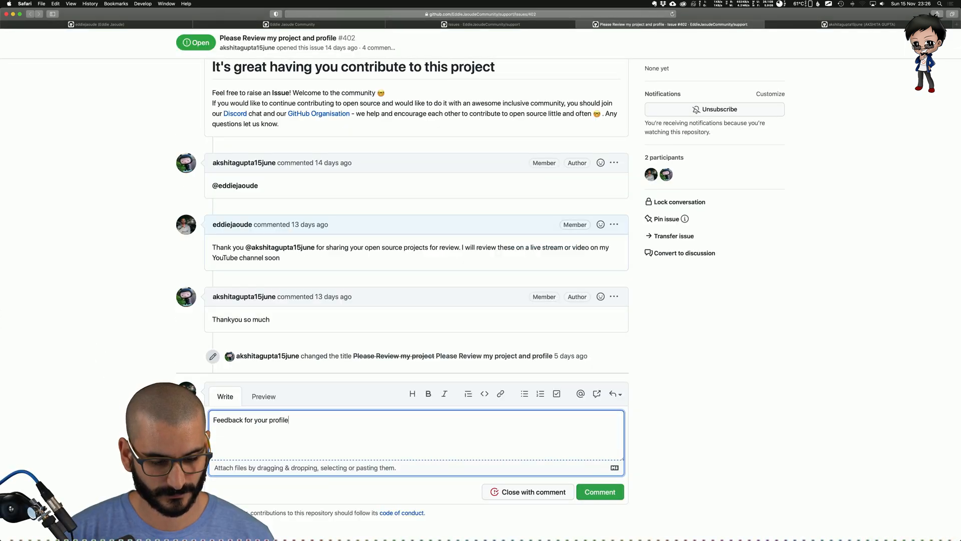
Add profile feedback bullets: '- looks great 👍' and 'suggestion using your linkedin photo'.
{"action": "type", "text": "- looks great 👍"}
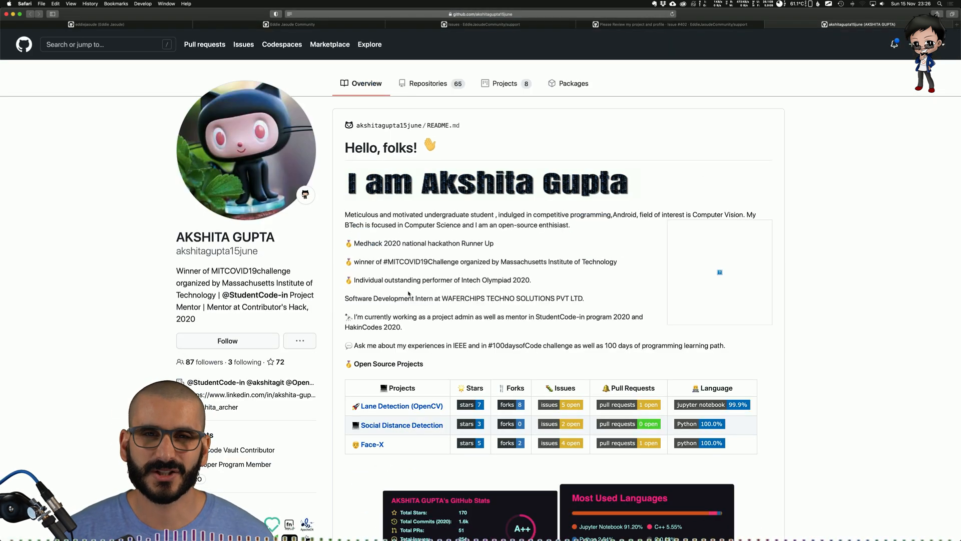
{"action": "scroll", "scroll_direction": "down", "scroll_amount": 3}
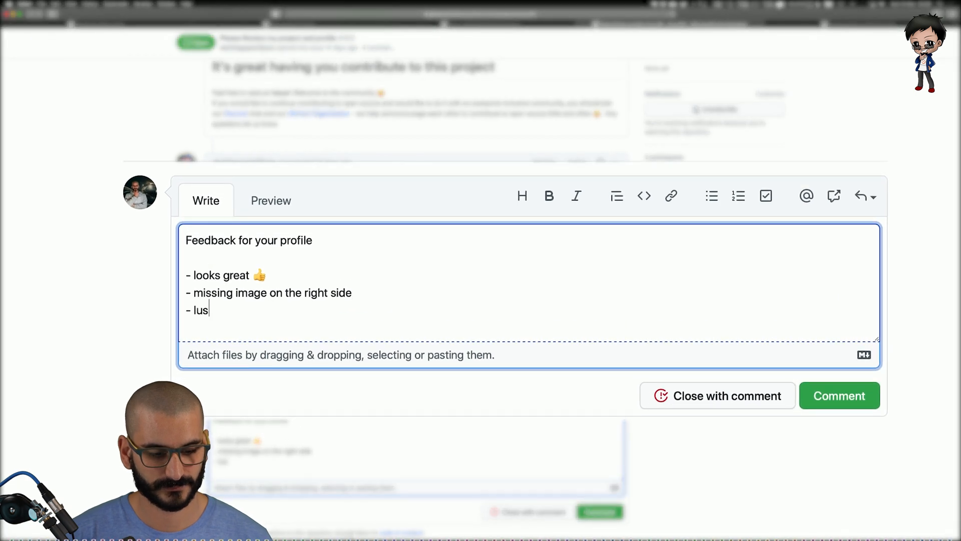
{"action": "type", "text": "suggestion using your linkedin photo"}
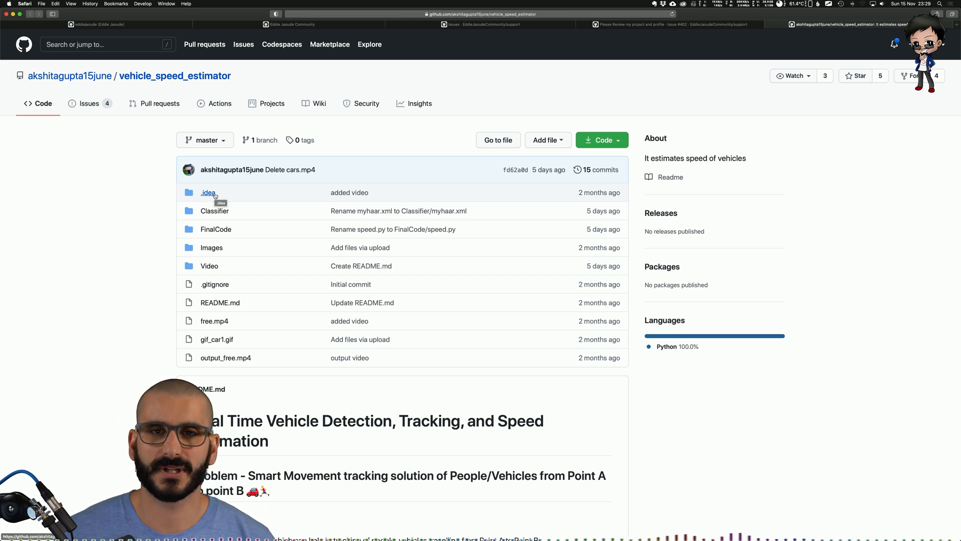
{"action": "mouse_move", "coordinate": [207, 284]}
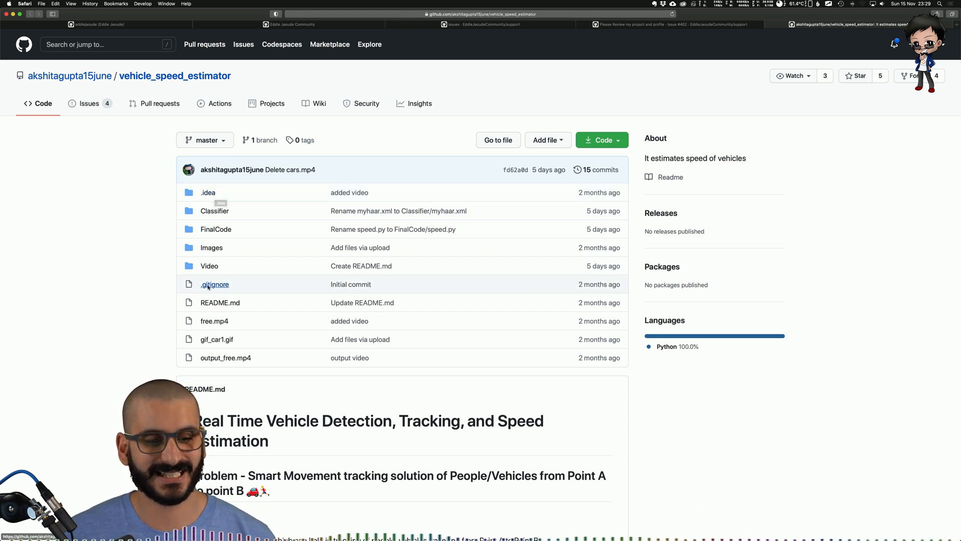
Review the vehicle_speed_estimator repository's files and README, then return to the issue #402 draft.
{"action": "left_click", "coordinate": [214, 285]}
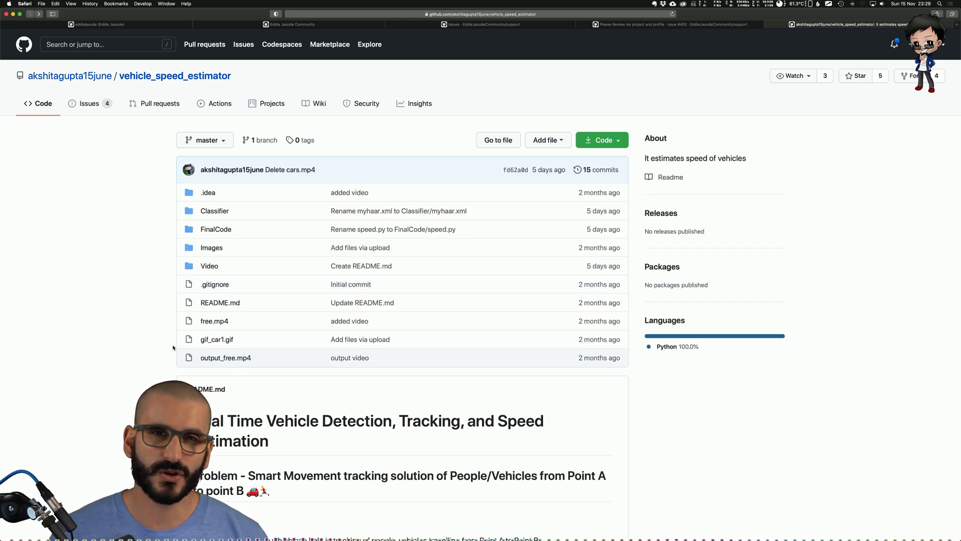
{"action": "scroll", "scroll_direction": "down", "scroll_amount": 3}
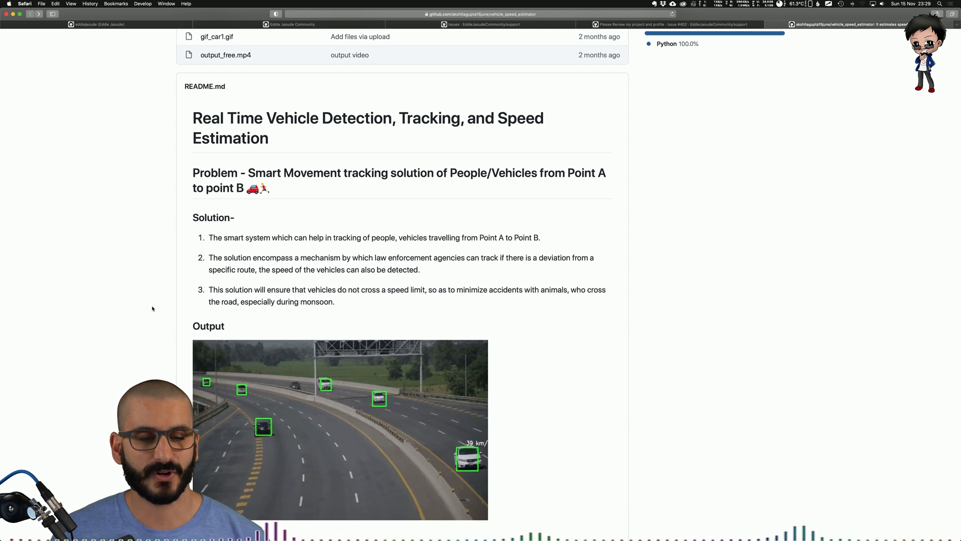
{"action": "left_click", "coordinate": [673, 26]}
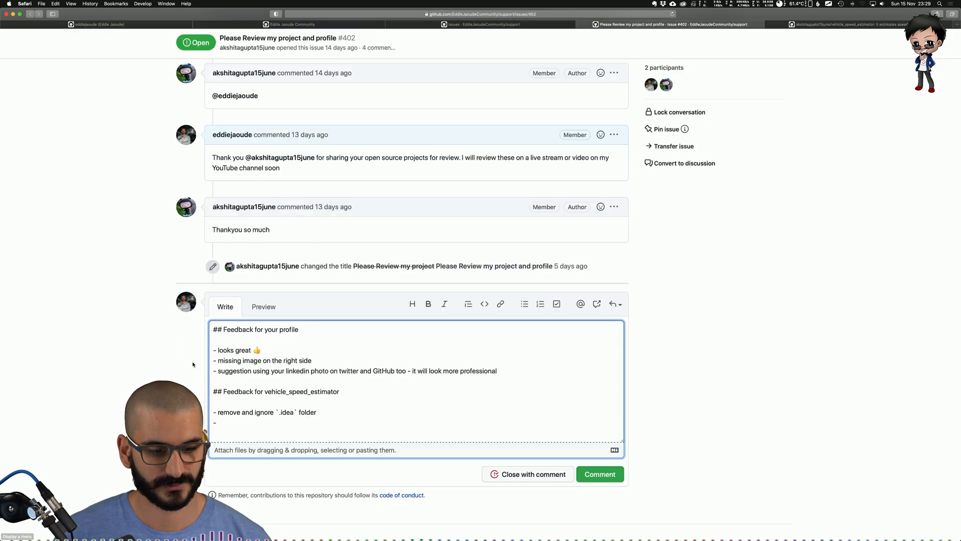
Add the 'great animated image' bullet to the vehicle_speed_estimator feedback.
{"action": "type", "text": "great animated image"}
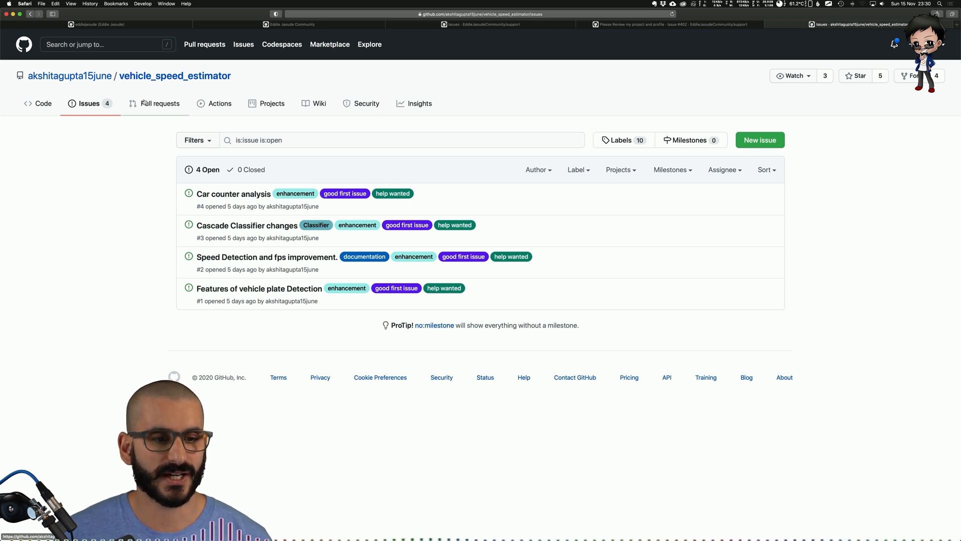
Check the vehicle_speed_estimator repository's pull requests, Actions and projects pages.
{"action": "left_click", "coordinate": [159, 103]}
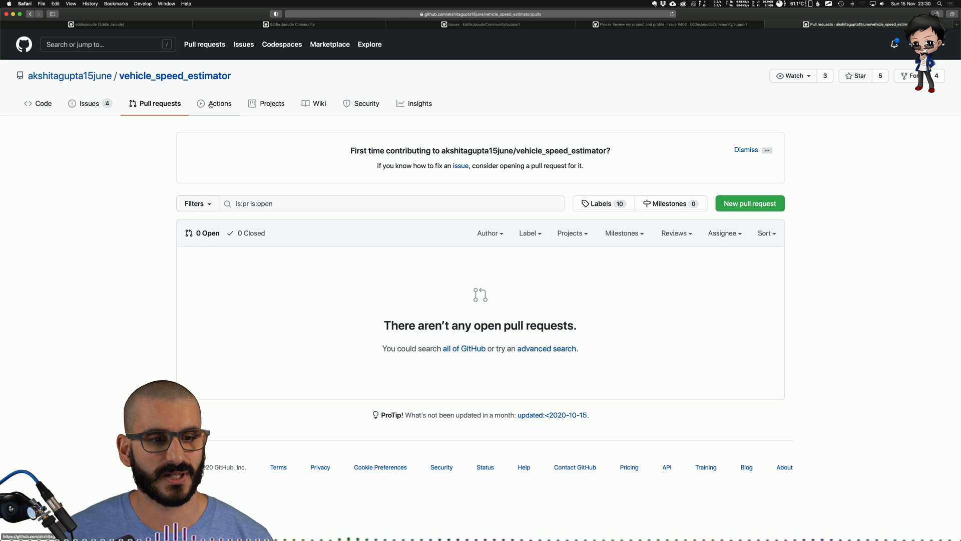
{"action": "left_click", "coordinate": [220, 103]}
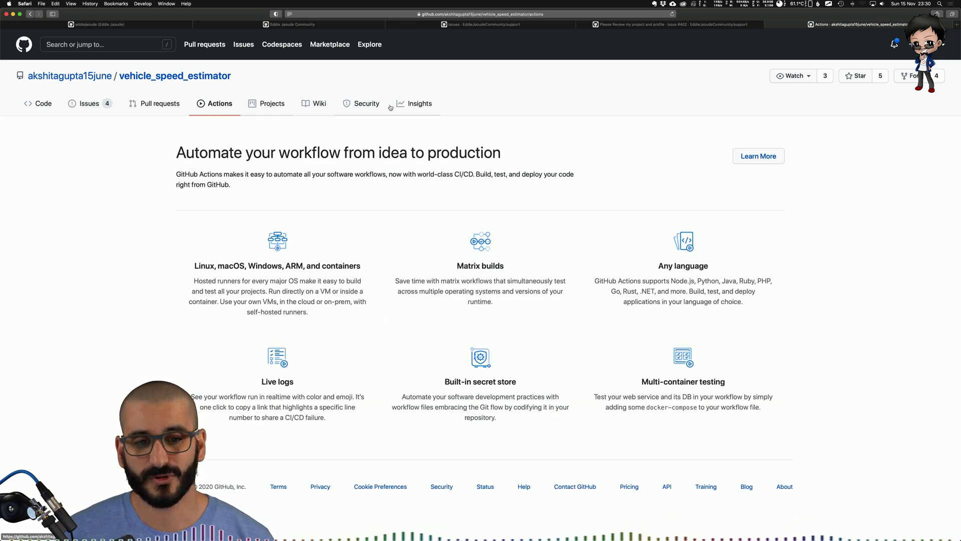
{"action": "left_click", "coordinate": [271, 103]}
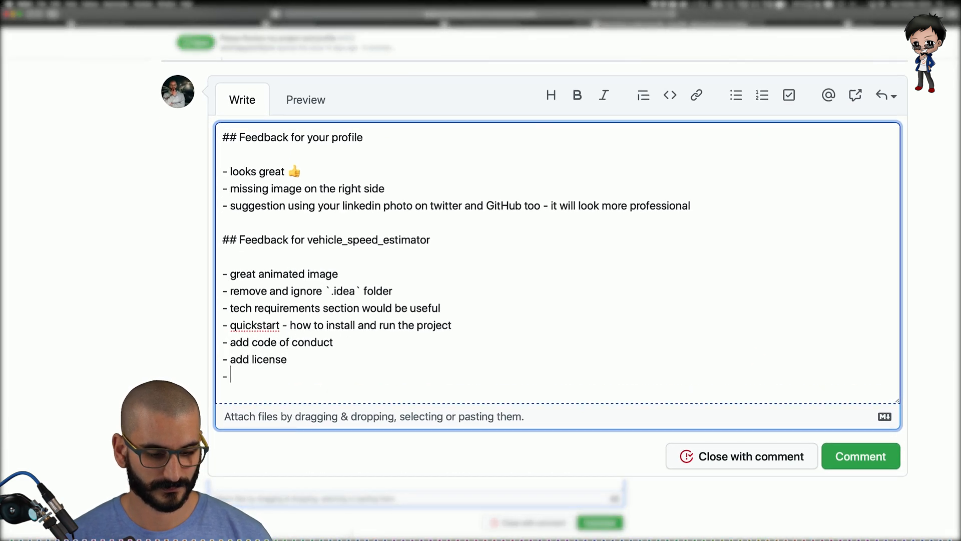
Add an 'add contributing file' bullet to the vehicle_speed_estimator feedback comment on issue #402.
{"action": "type", "text": "add contributing file"}
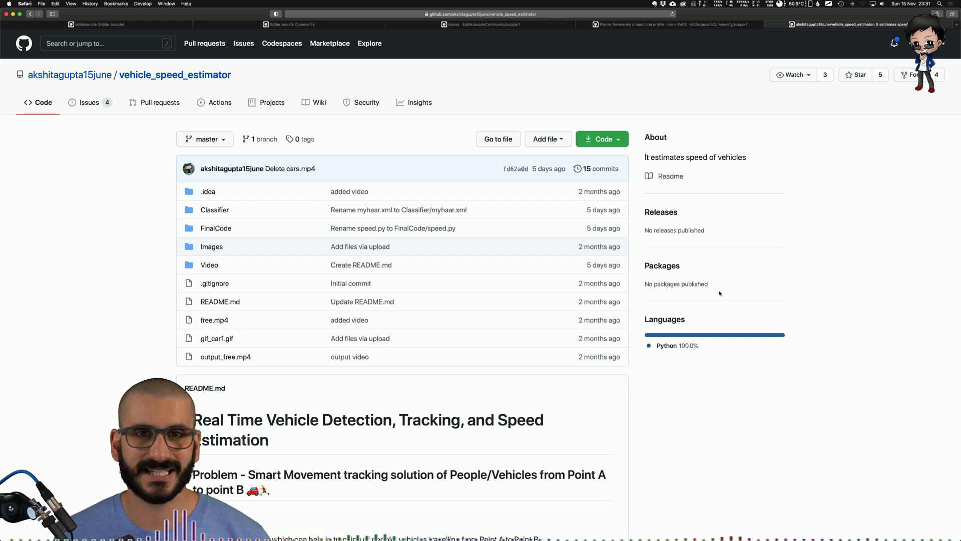
{"action": "scroll", "scroll_direction": "down", "scroll_amount": 3}
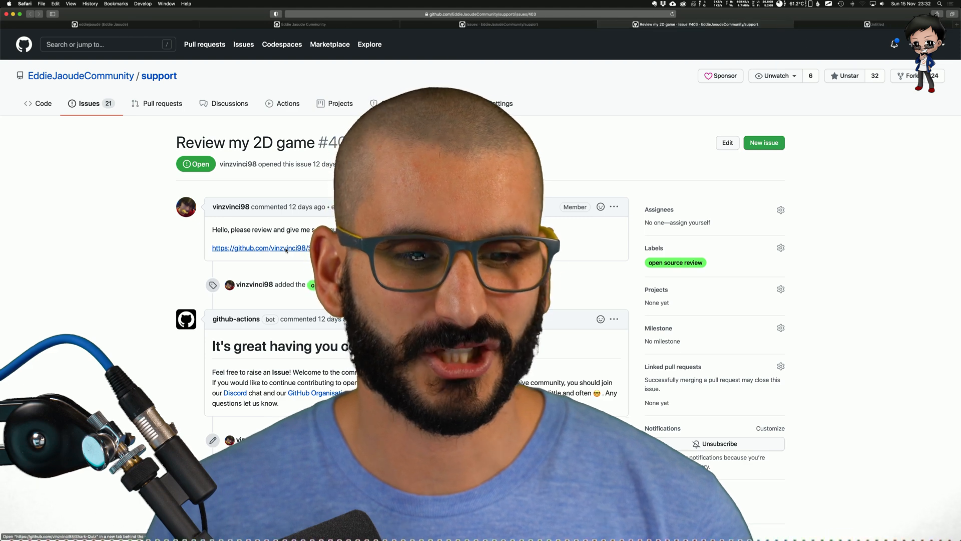
From issue #403, view the Shark-Quiz repository's open issues and closed pull requests.
{"action": "left_click", "coordinate": [263, 248]}
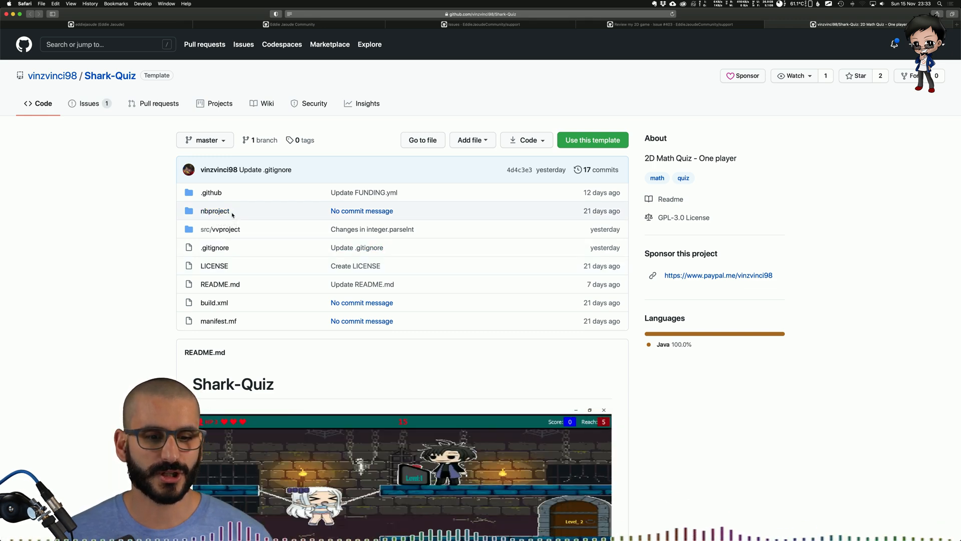
{"action": "left_click", "coordinate": [89, 103]}
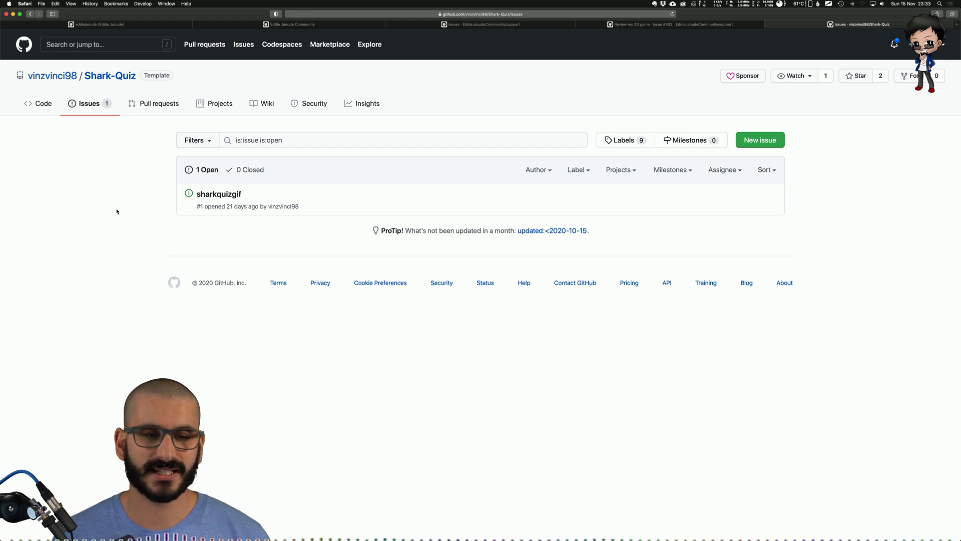
{"action": "mouse_move", "coordinate": [277, 184]}
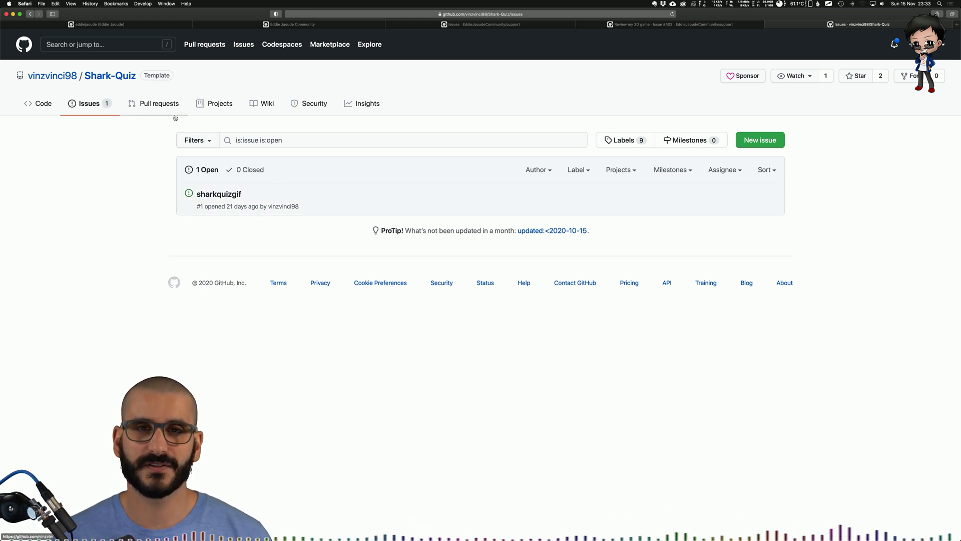
{"action": "left_click", "coordinate": [158, 103]}
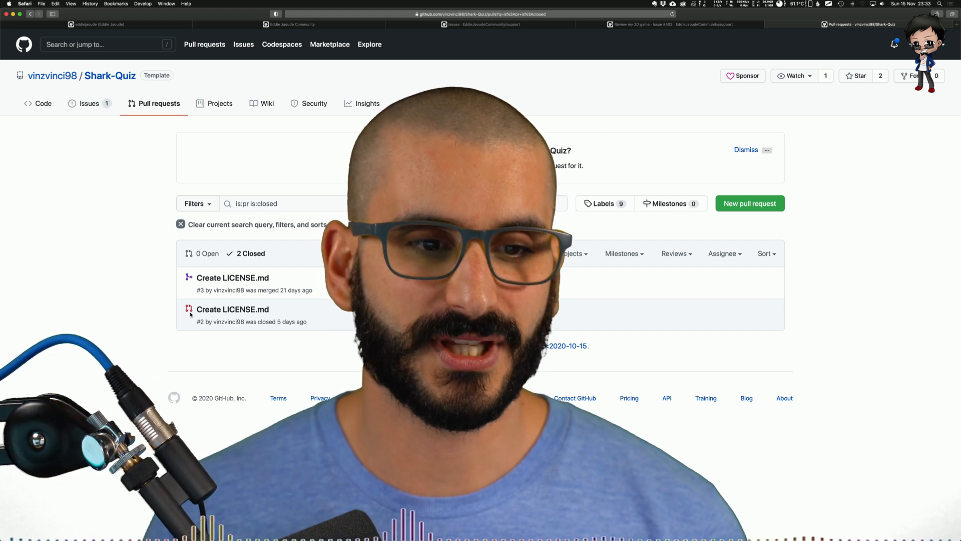
Review the Shark-Quiz Insights pulse and community standards checklist.
{"action": "left_click", "coordinate": [367, 103]}
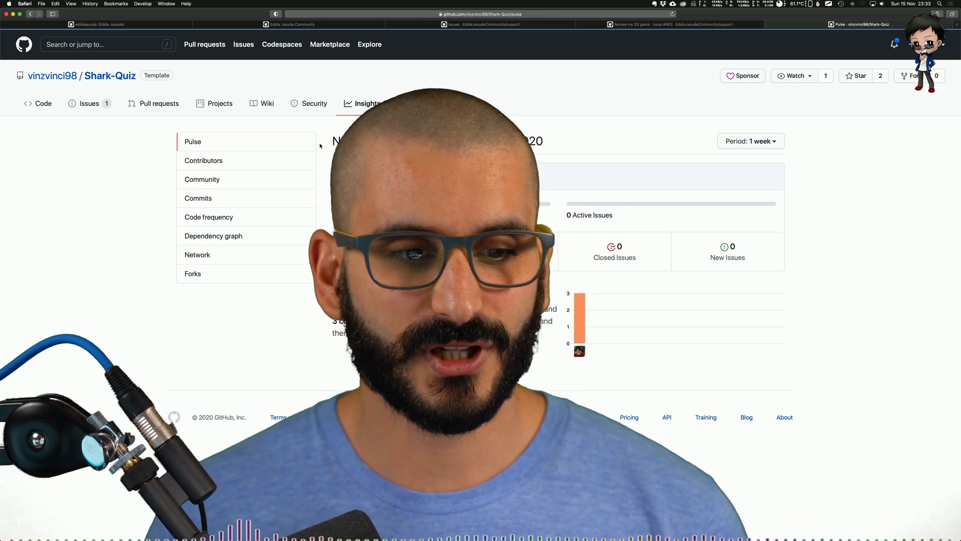
{"action": "left_click", "coordinate": [203, 179]}
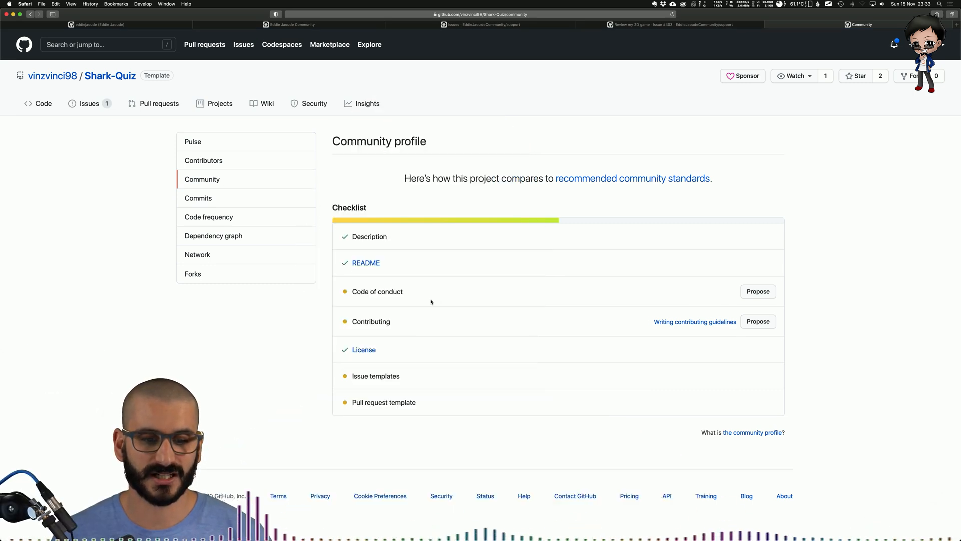
{"action": "mouse_move", "coordinate": [406, 327]}
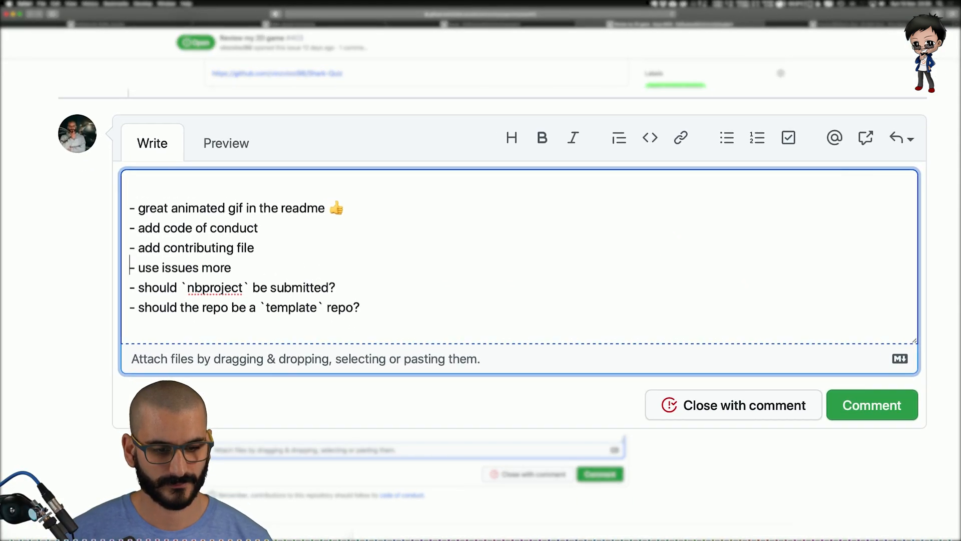
Add 'Thank you for sharing, I am creating a video for my YouTube channel now' to the #403 feedback and recheck the repo.
{"action": "type", "text": "Thank you for sharing, I am creating a video for my YouTube channel now"}
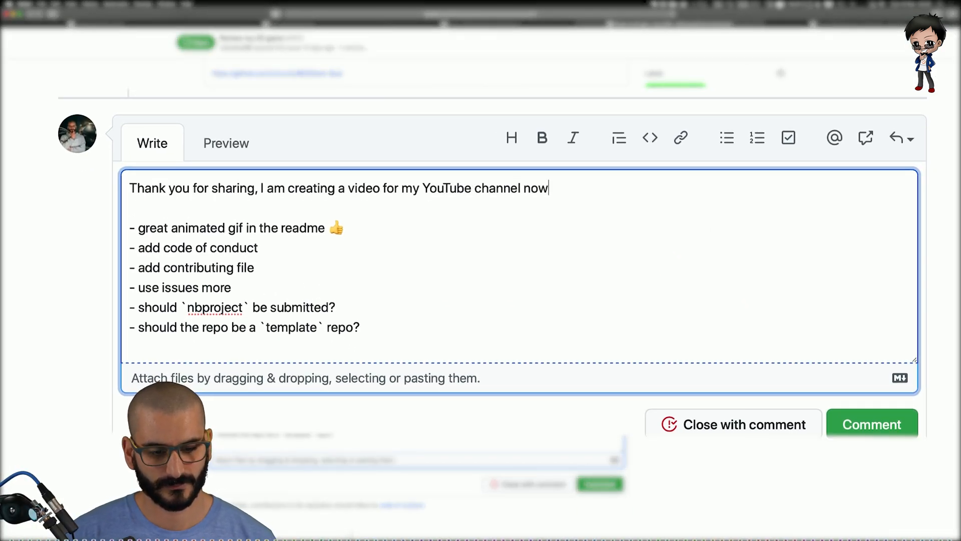
{"action": "left_click", "coordinate": [872, 425]}
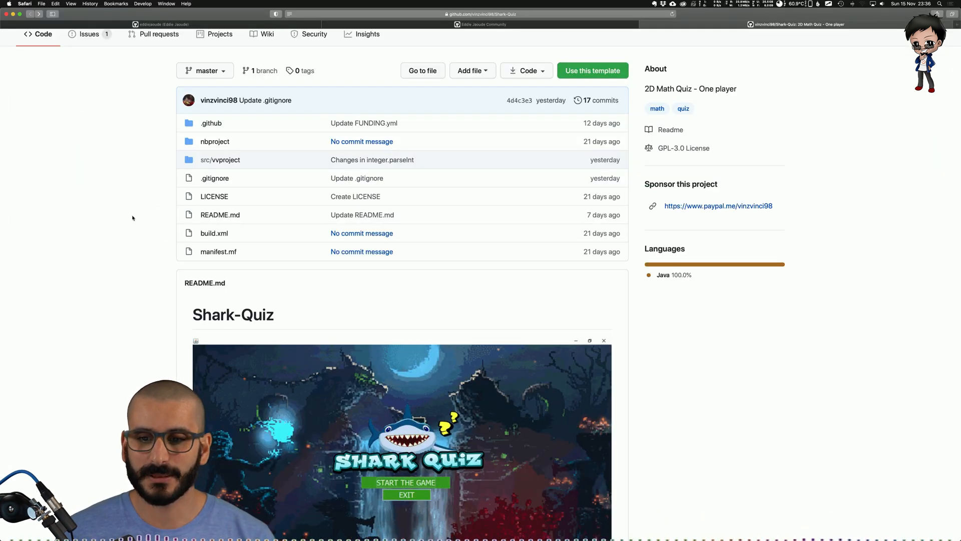
{"action": "scroll", "scroll_direction": "down", "scroll_amount": 3}
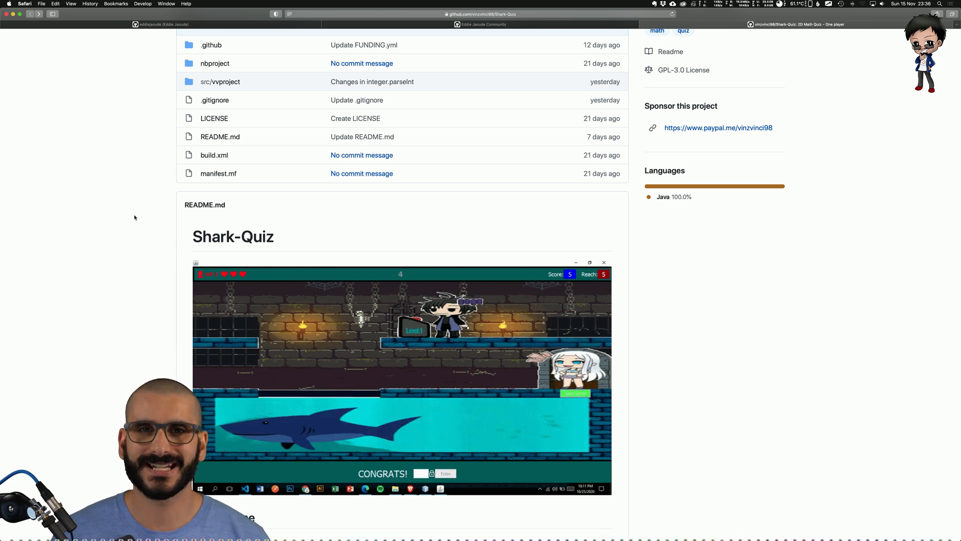
{"action": "scroll", "scroll_direction": "up", "scroll_amount": 3}
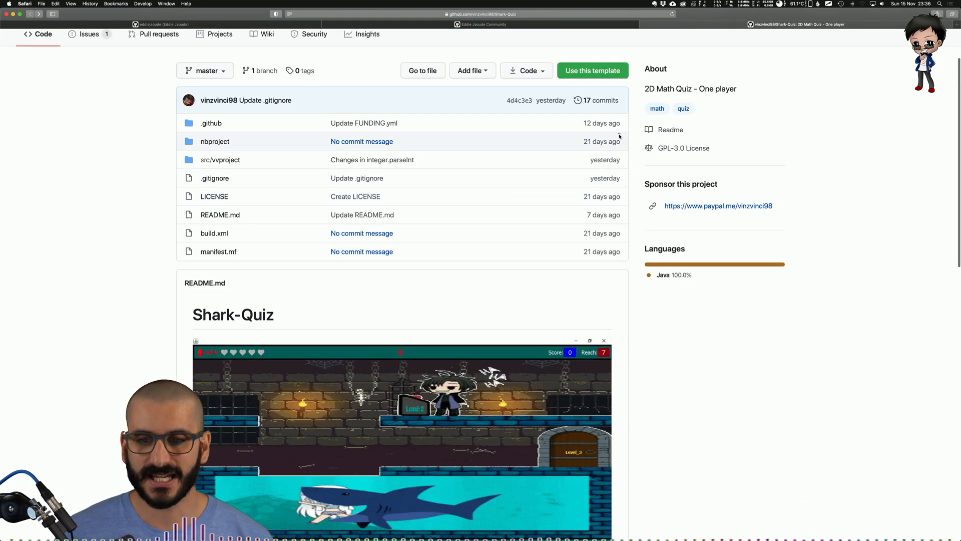